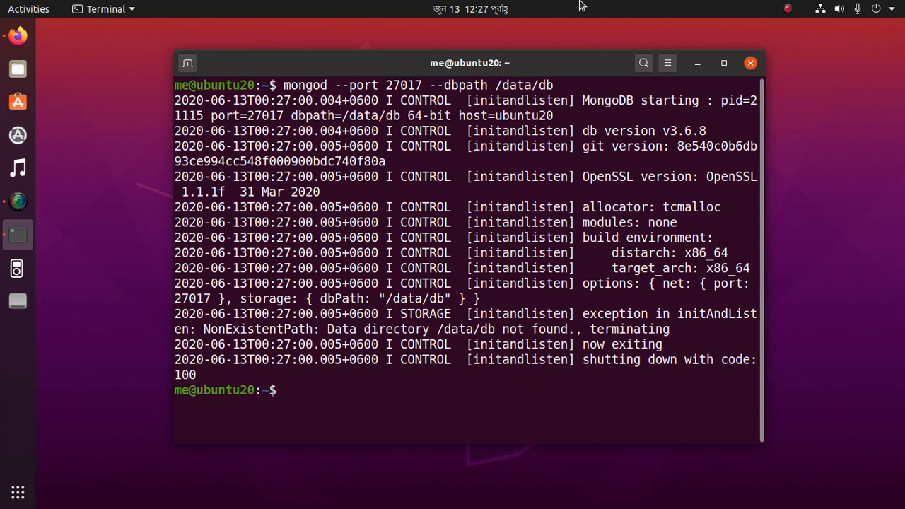
mouse_move(336, 116)
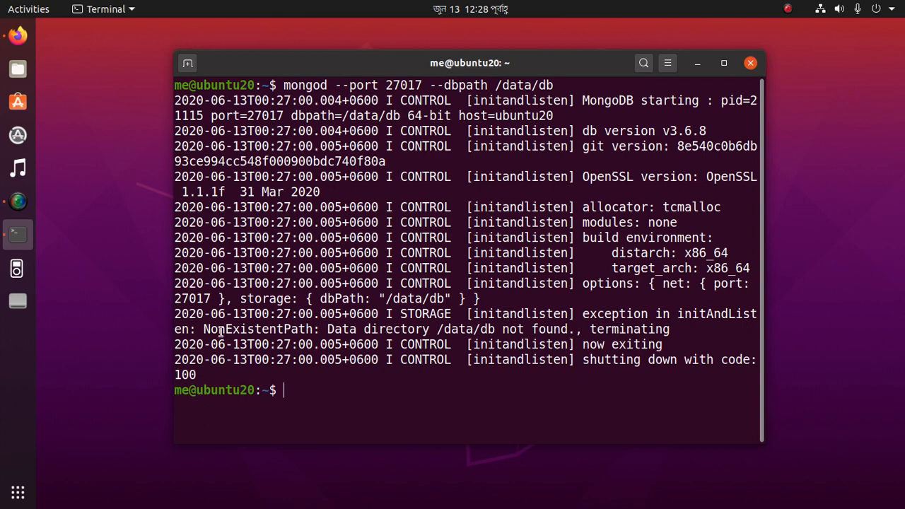
Highlight the NonExistentPath missing data directory reason in the mongod error
double_click(258, 328)
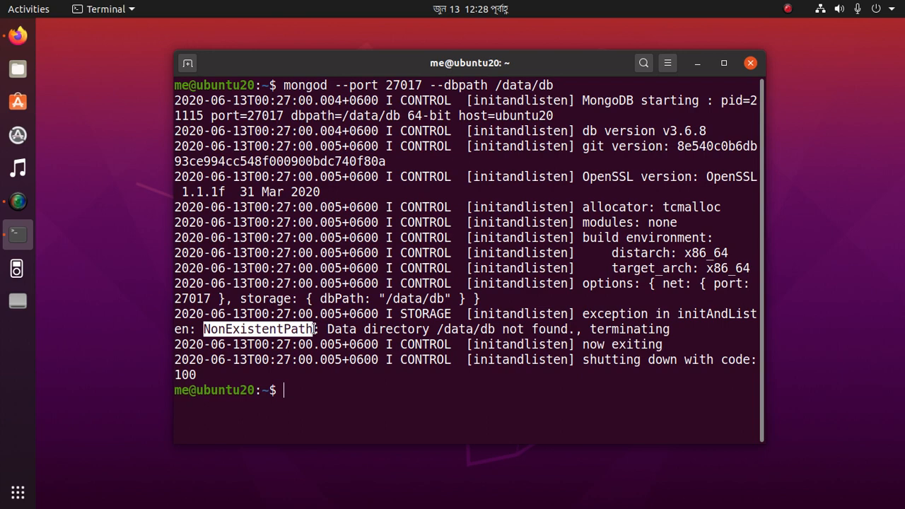
double_click(354, 328)
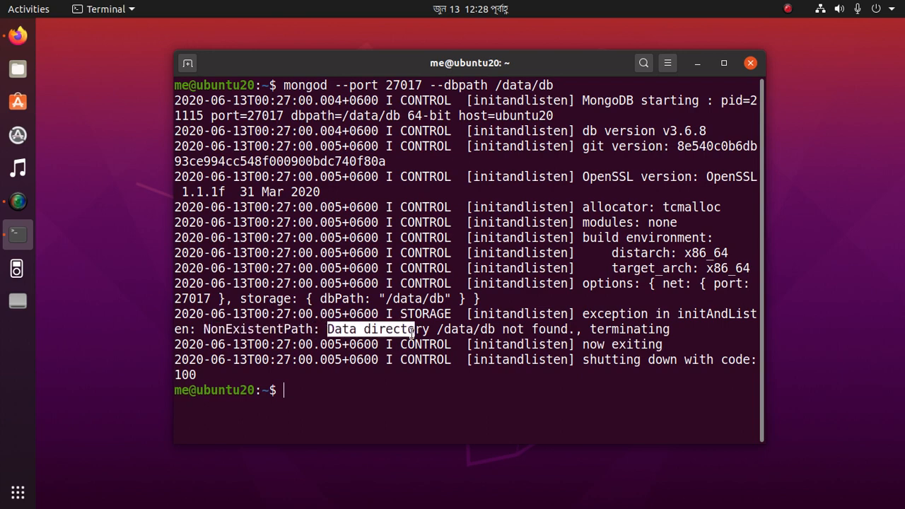
mouse_move(625, 328)
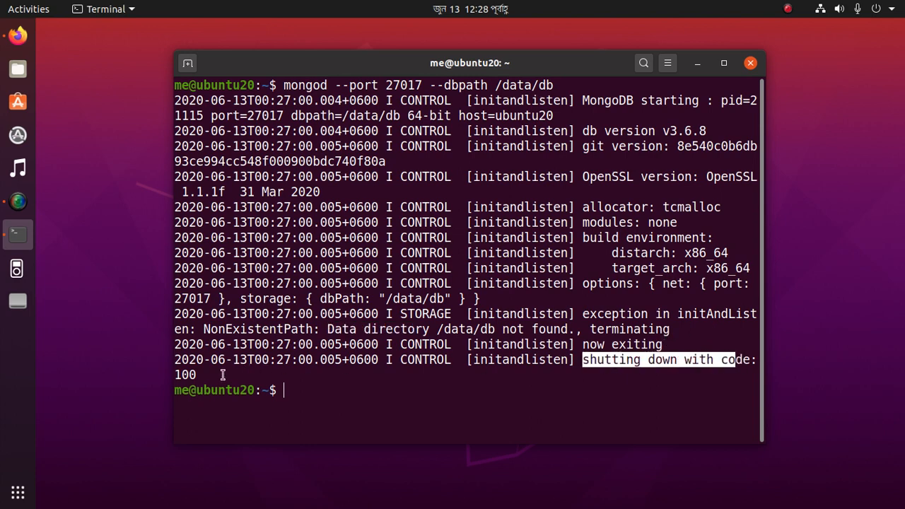
mouse_move(571, 78)
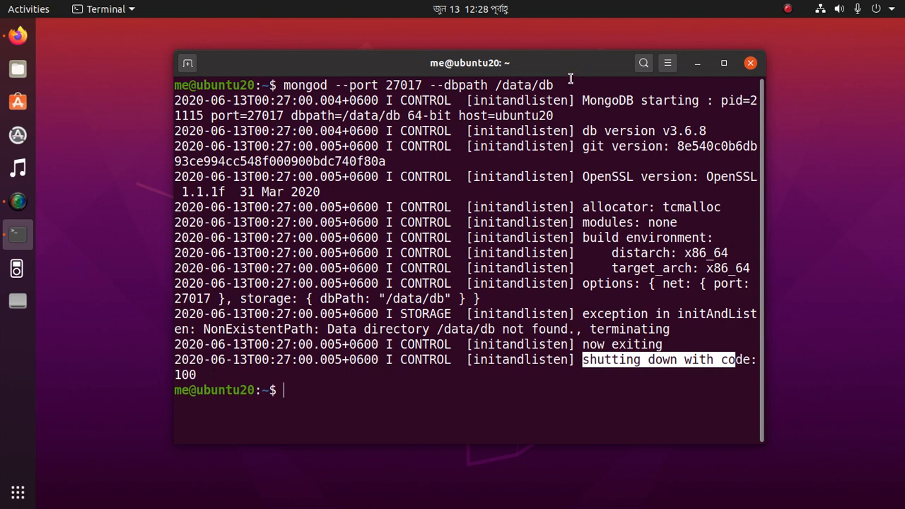
mouse_move(558, 82)
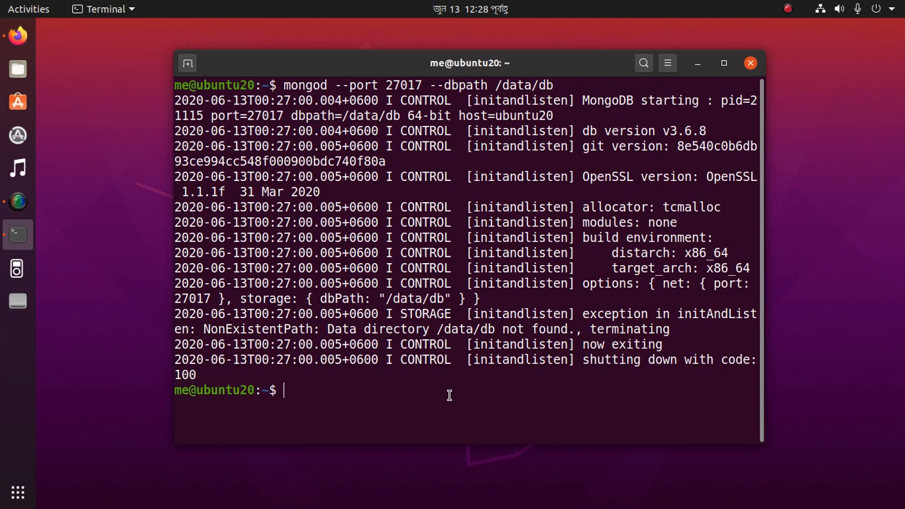
Create the /data and /data/db directories with sudo mkdir
type("sud")
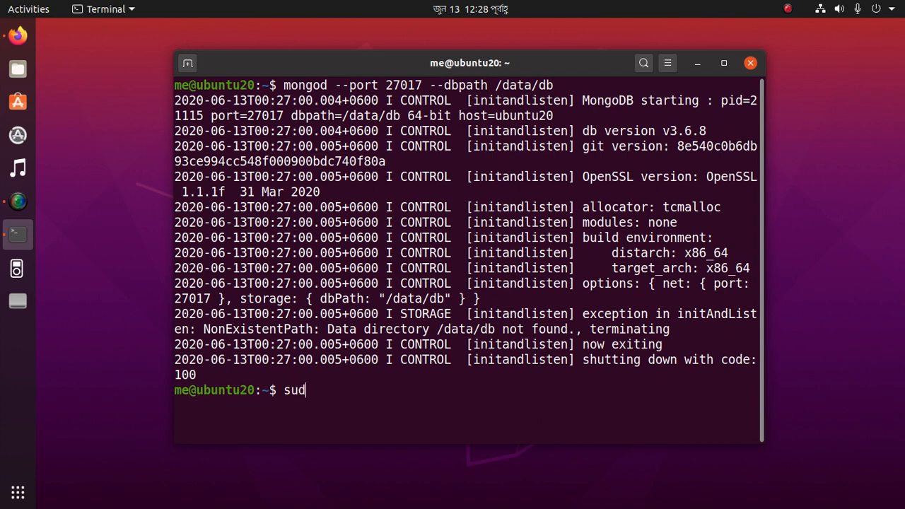
type("o mk")
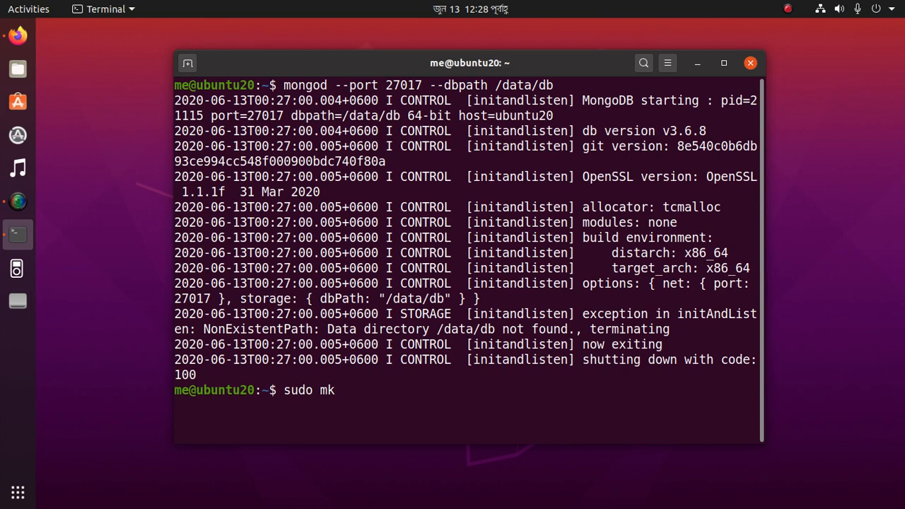
type("dir")
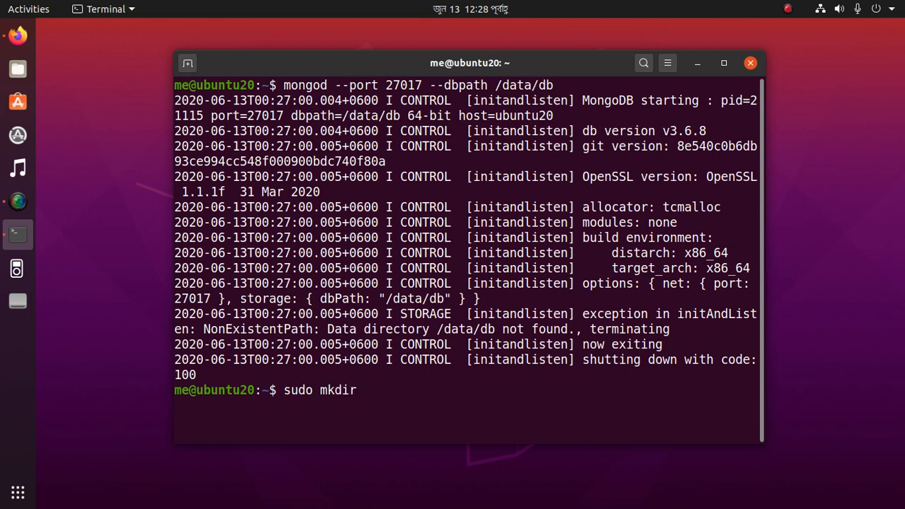
type("/data")
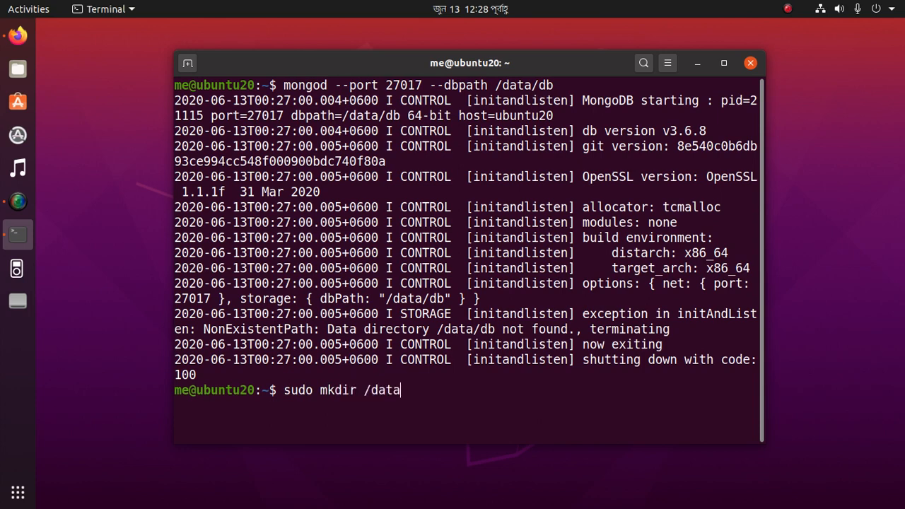
key("Return")
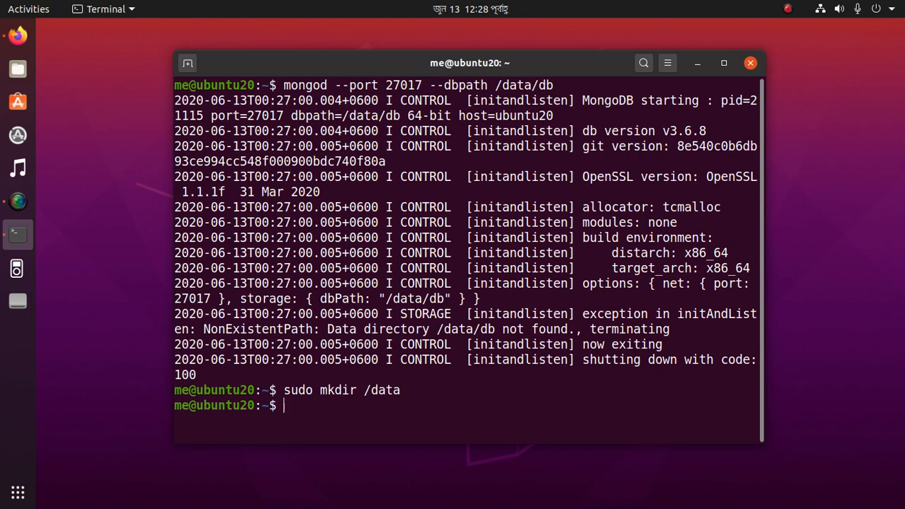
type("sudo mkdir /data/db")
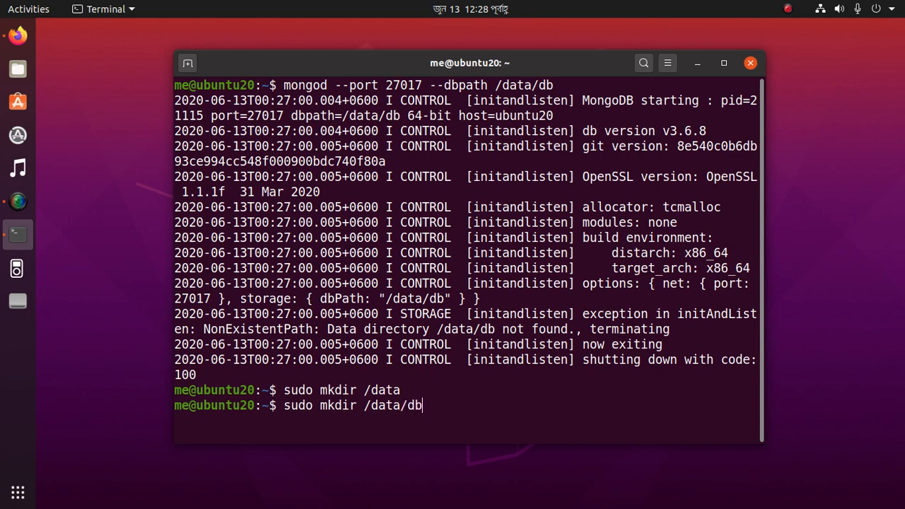
key("Return")
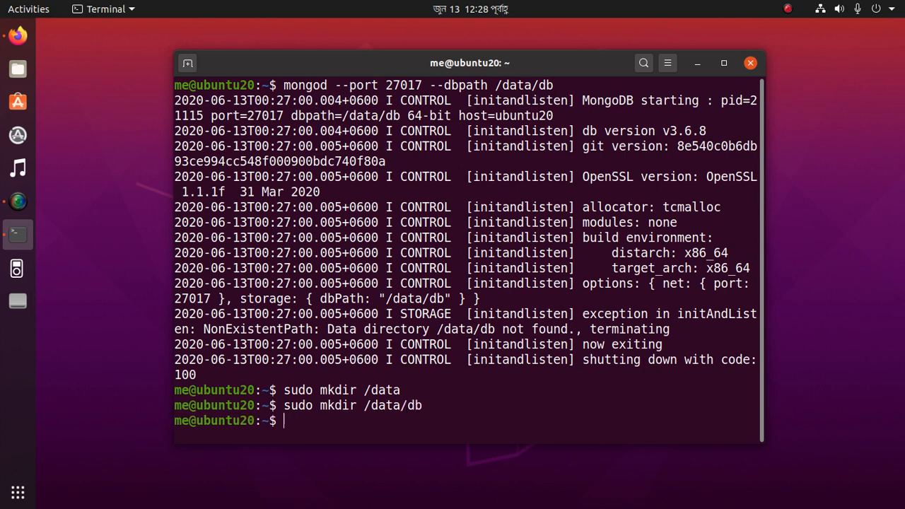
Recall and rerun mongod --port 27017 --dbpath /data/db
type("sudo mkdir /data/db")
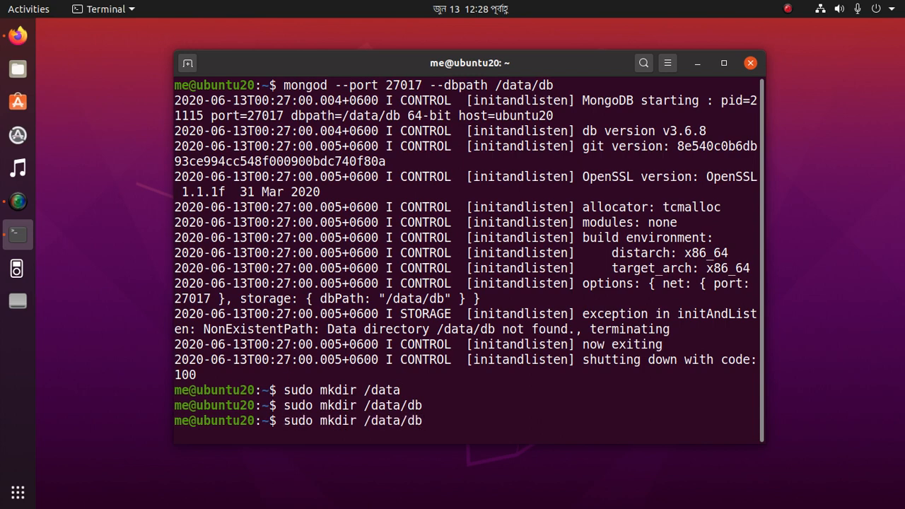
key("BackSpace")
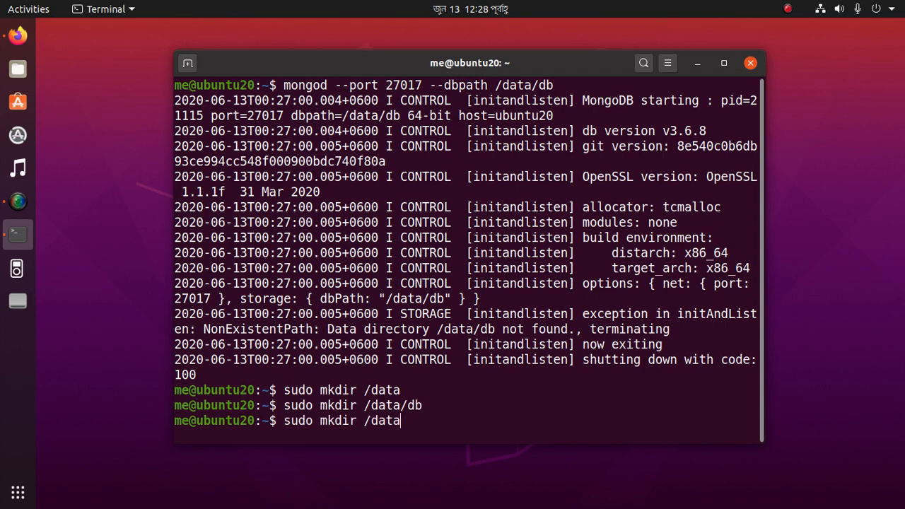
type("mongod --port 27017 --dbpath /data/db")
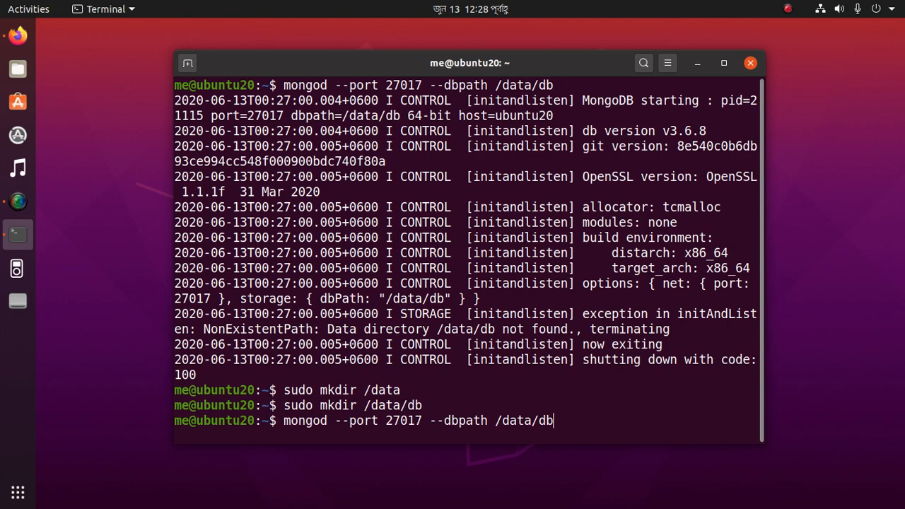
key("Return")
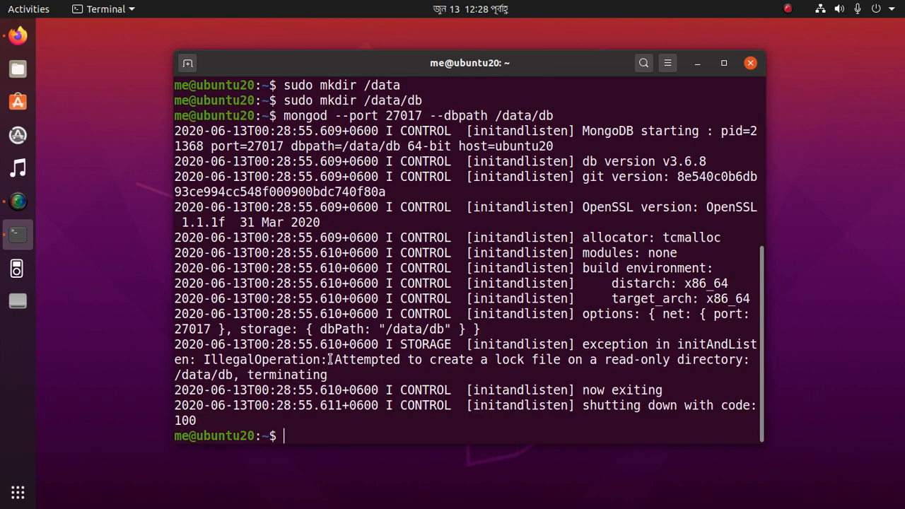
Highlight the read-only directory lock-file error in the mongod output
double_click(360, 359)
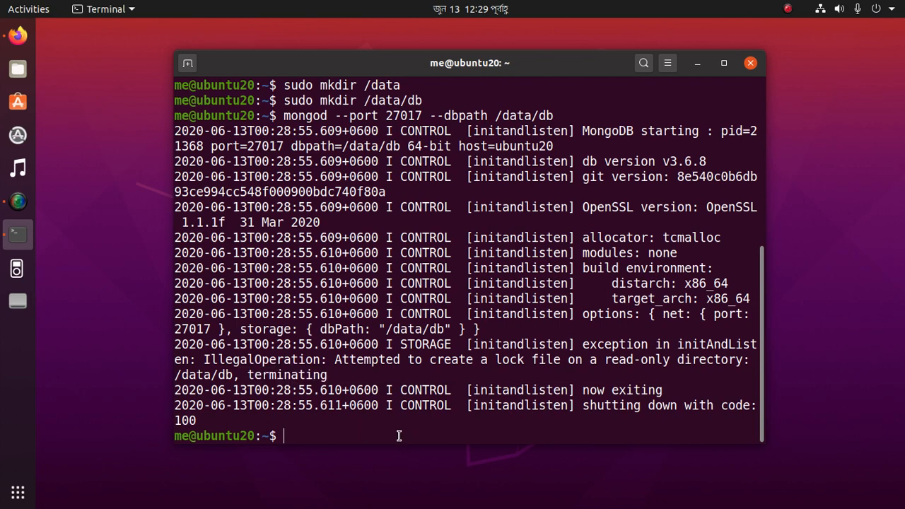
mouse_move(367, 427)
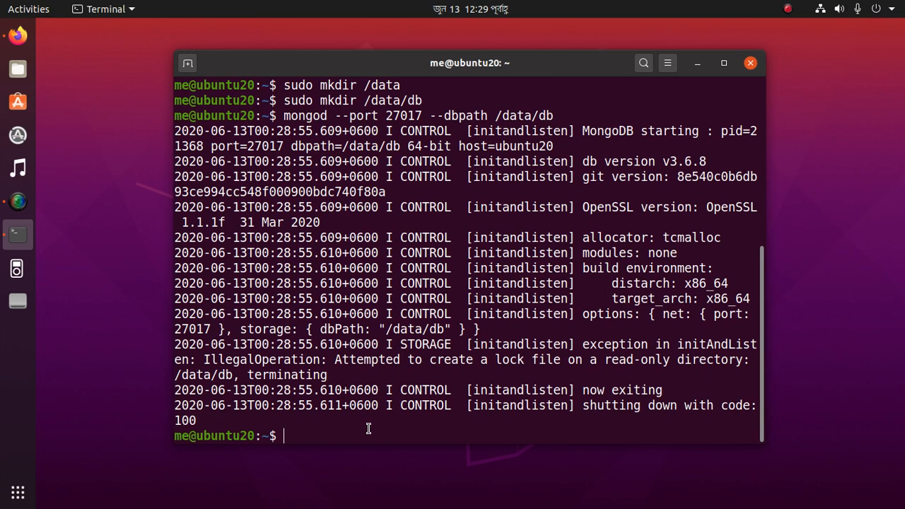
Run sudo chown -R $USER /data/db to take ownership of the data directory
type("sudo ch")
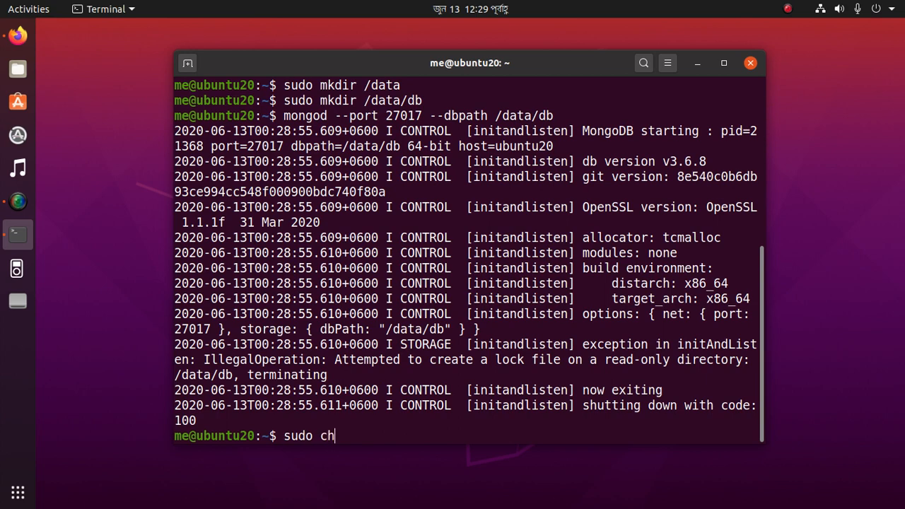
type("own")
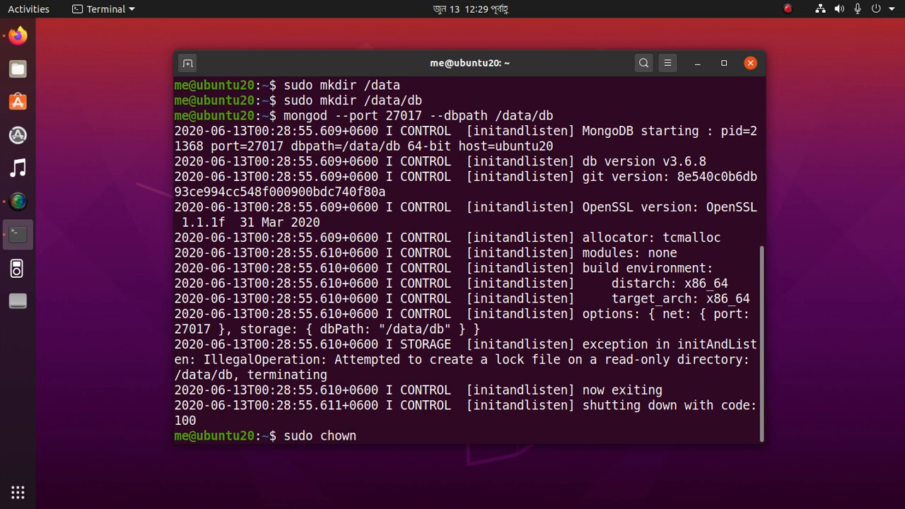
type("-R")
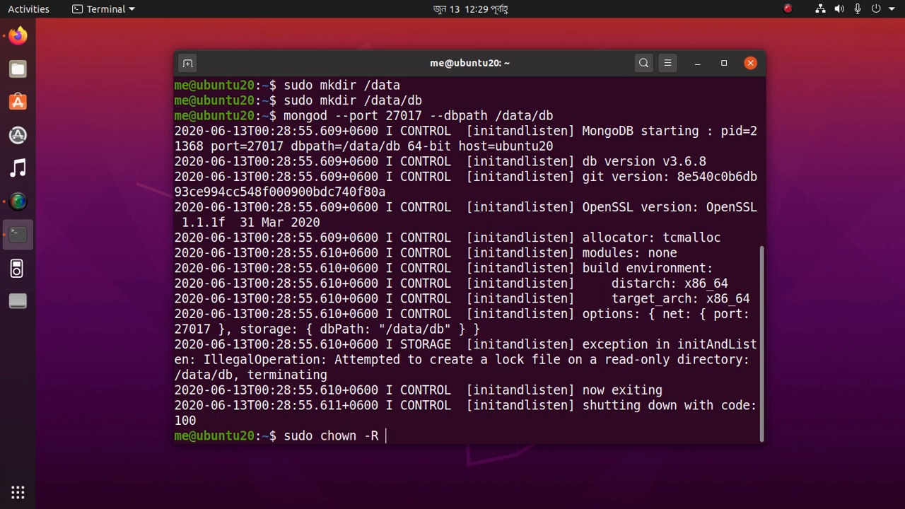
type("$")
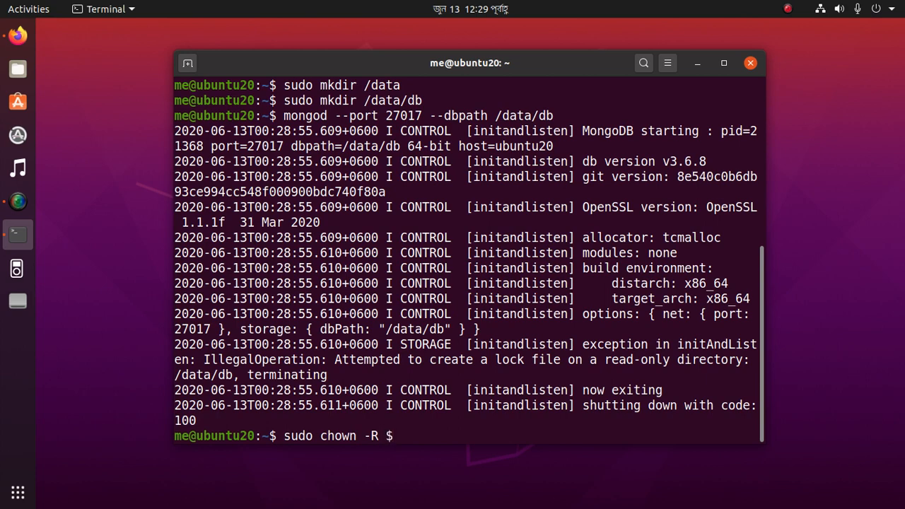
type("USER")
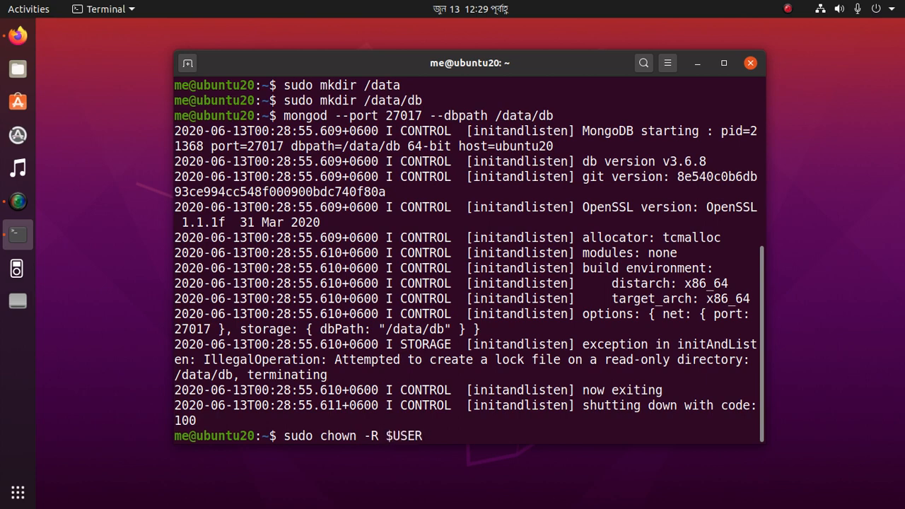
type("/da")
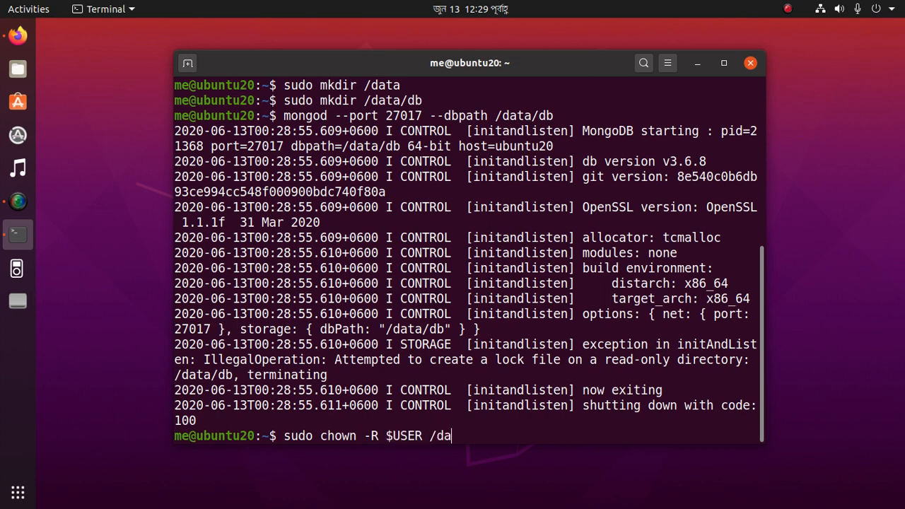
type("ta/d")
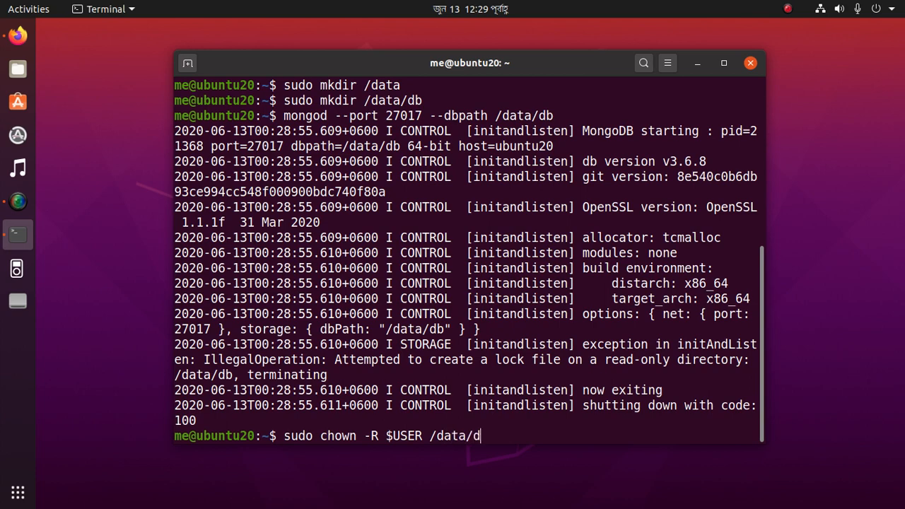
type("b")
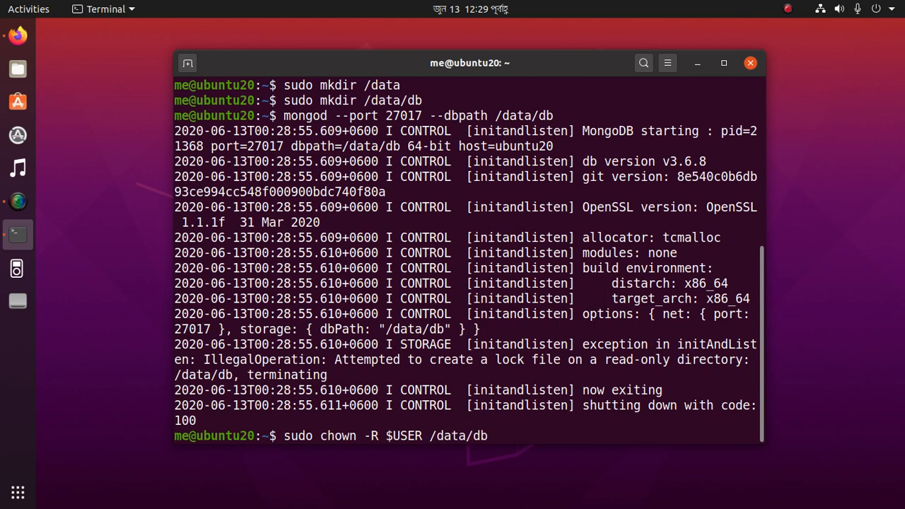
key("Return")
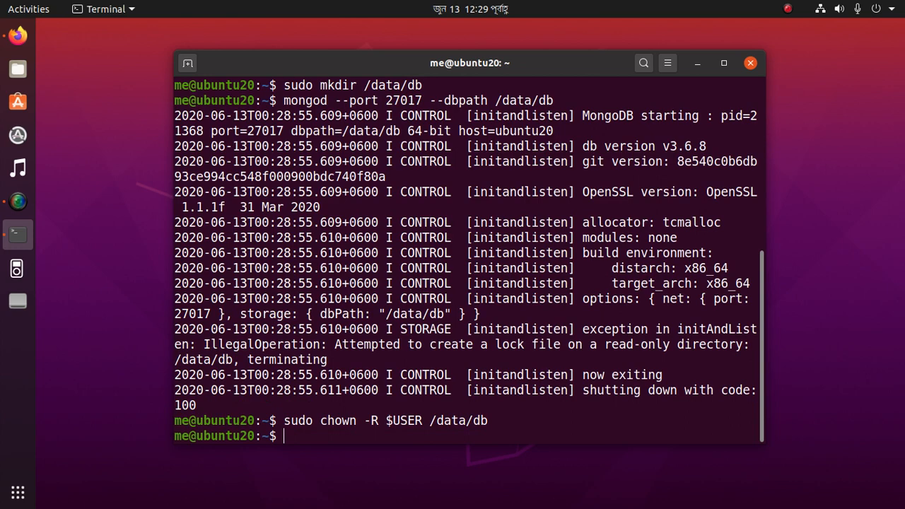
Run mongod on port 27017 with /data/db successfully and bring up a second terminal window
type("mongod --port 27017 --dbpath /data/db")
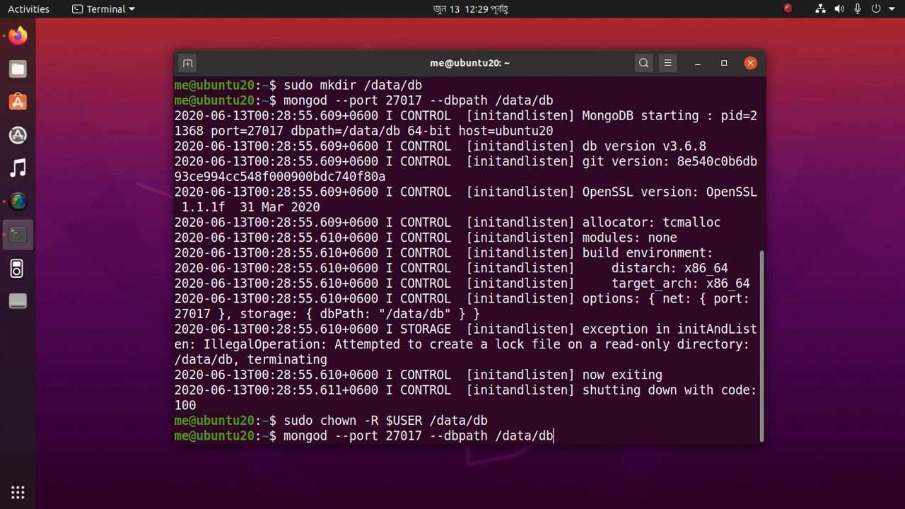
key("Return")
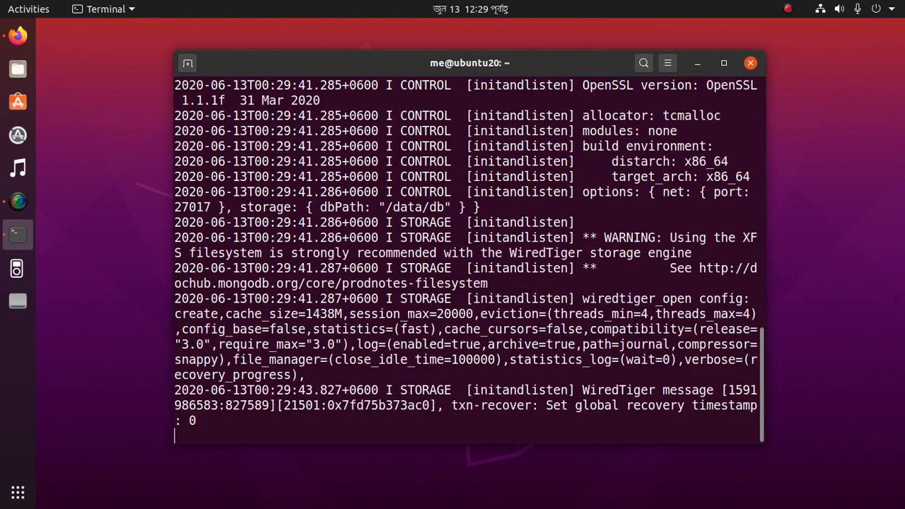
scroll("down", 3)
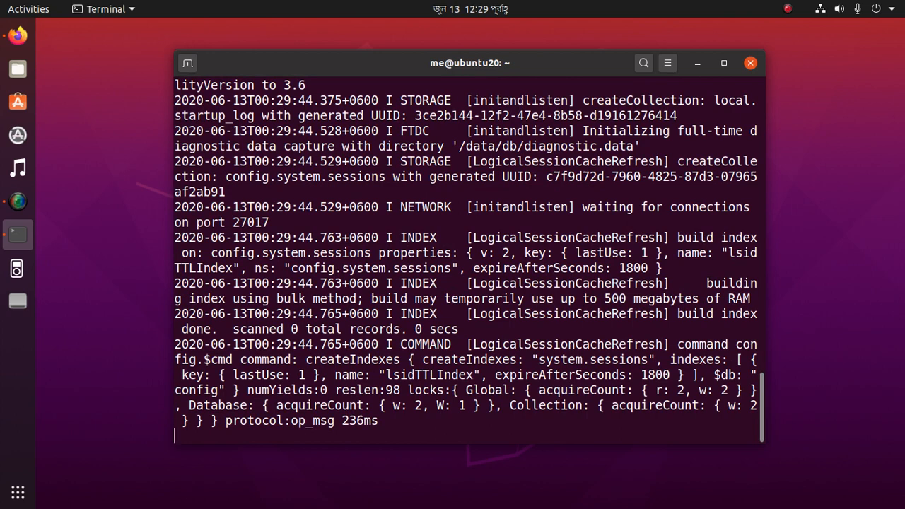
key("ctrl+r")
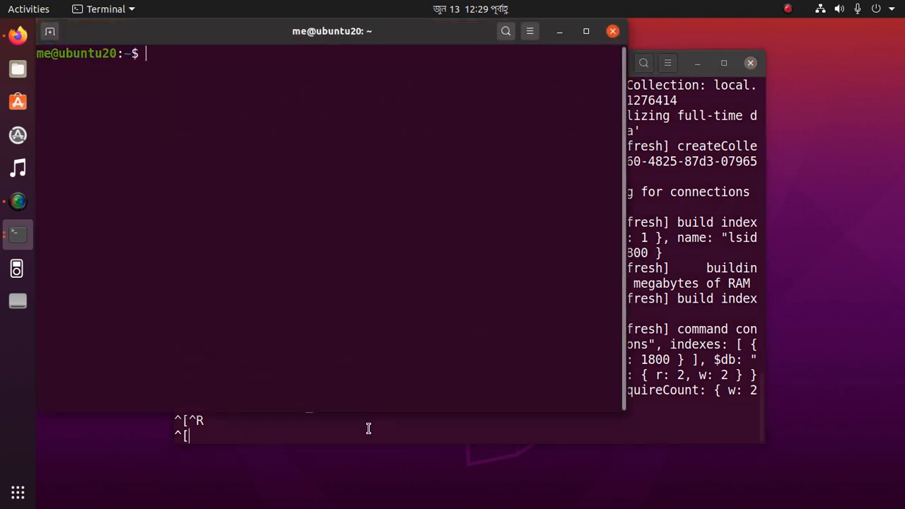
Start the mongo shell in the new terminal and center its window over the server log
type("mongo")
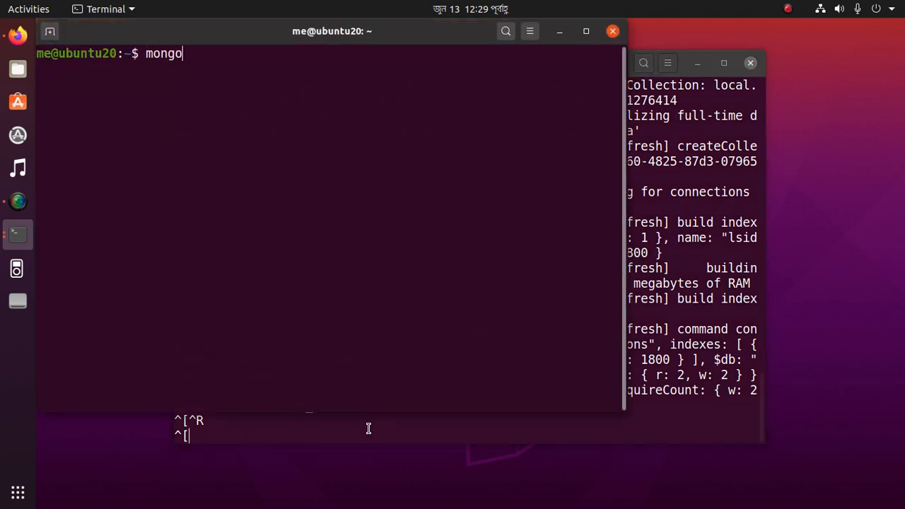
key("Return")
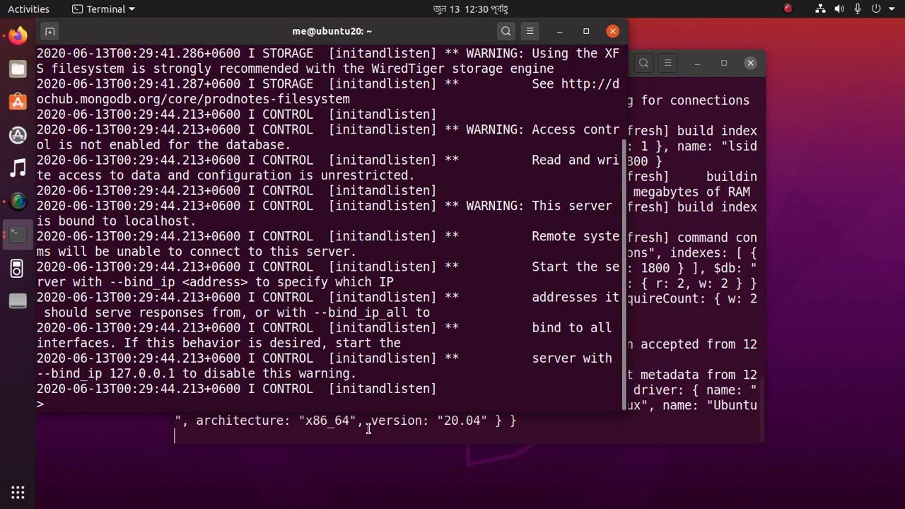
left_click_drag(332, 31, 384, 34)
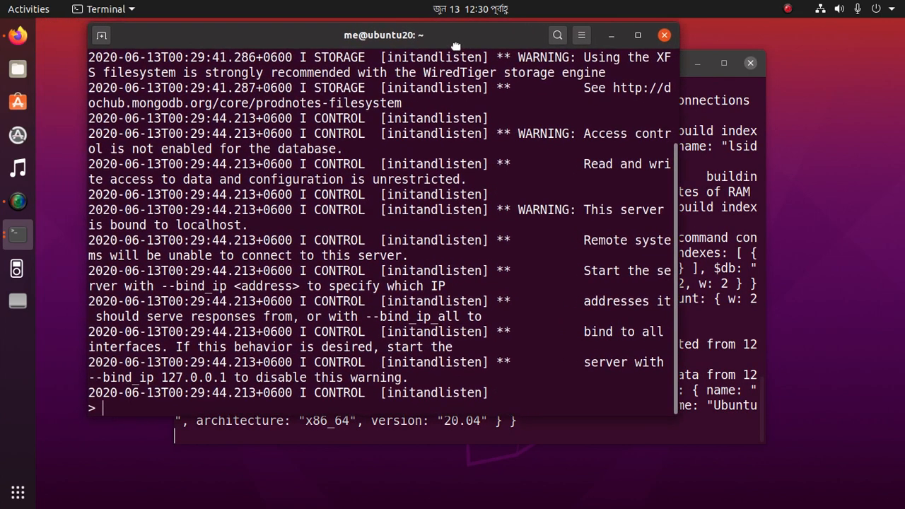
left_click_drag(384, 34, 401, 63)
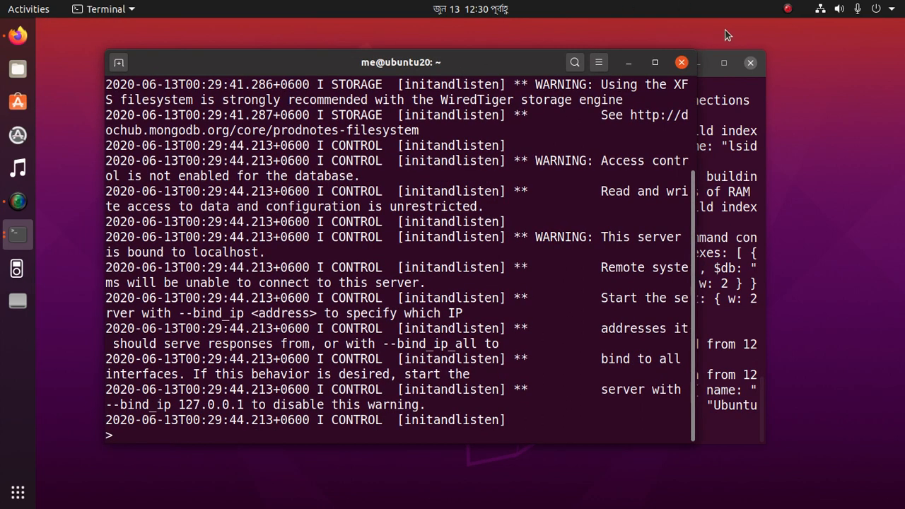
mouse_move(792, 14)
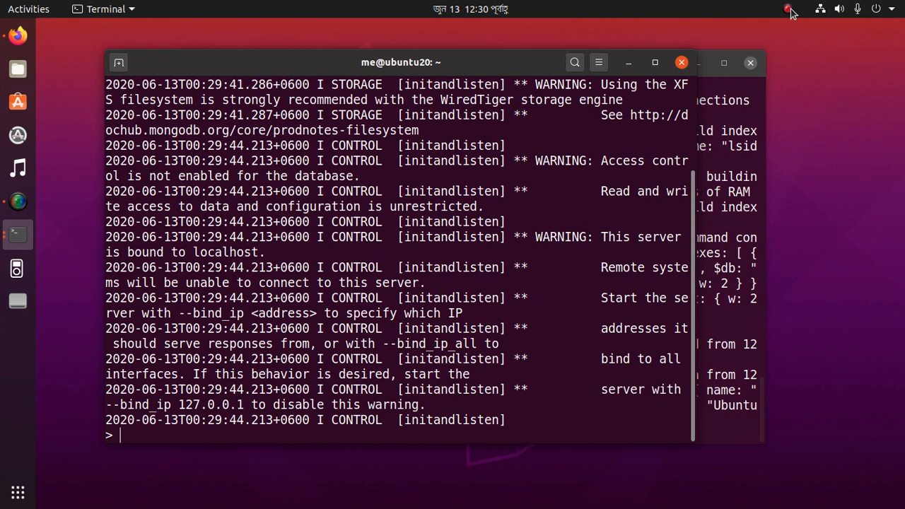
mouse_move(540, 403)
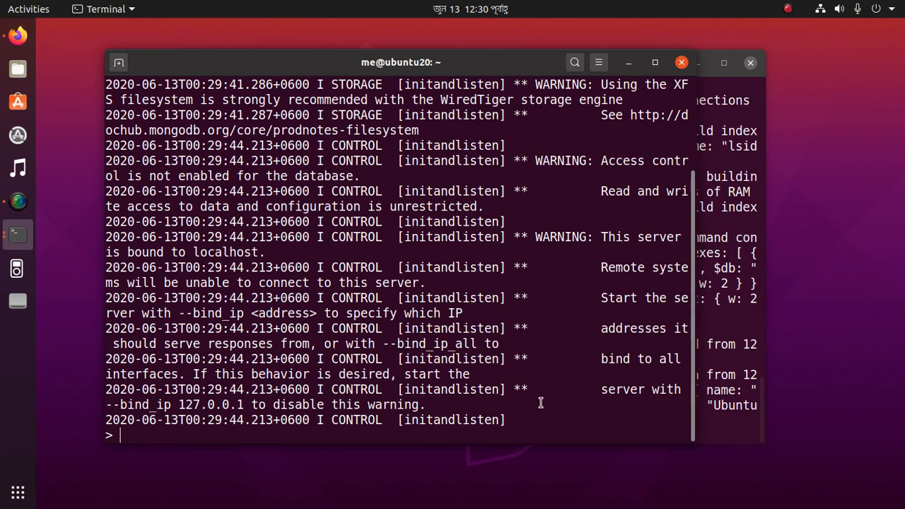